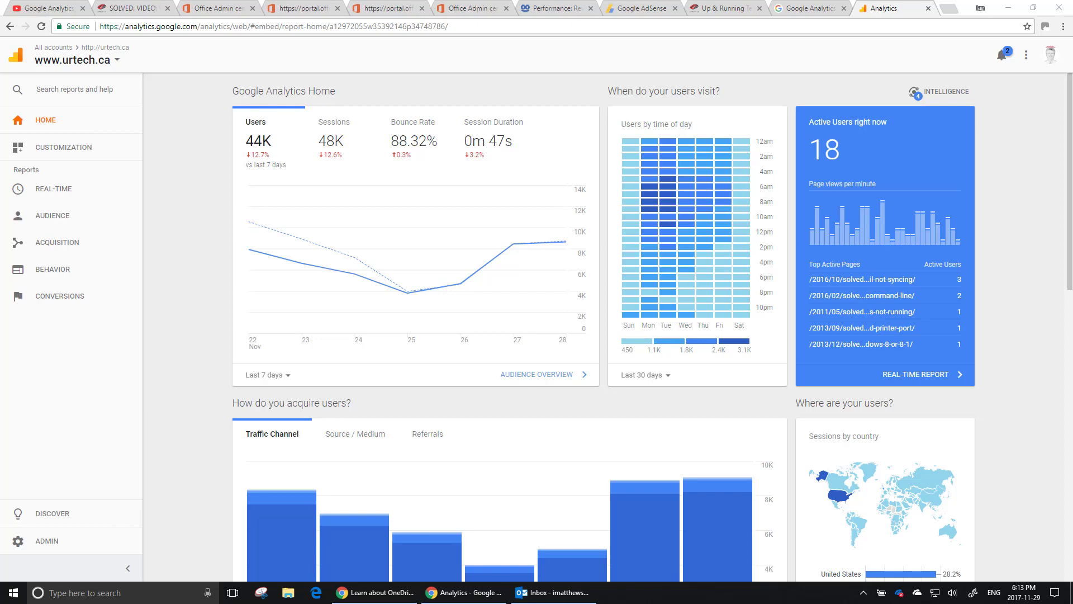
mouse_move(1070, 521)
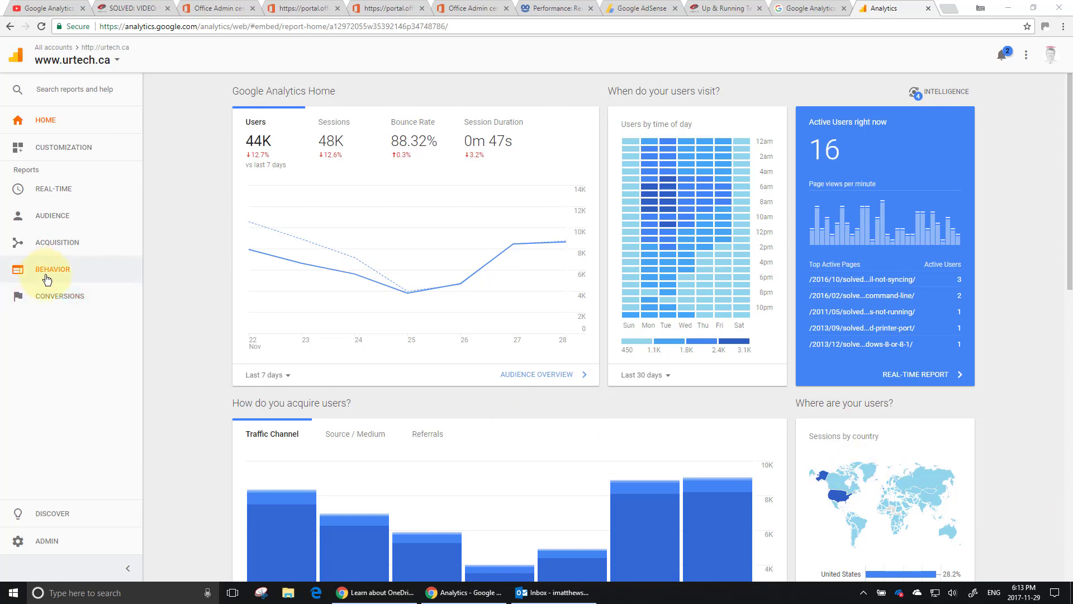
- Open the Behavior Flow report for urtech.ca from the Behavior reports
click(52, 268)
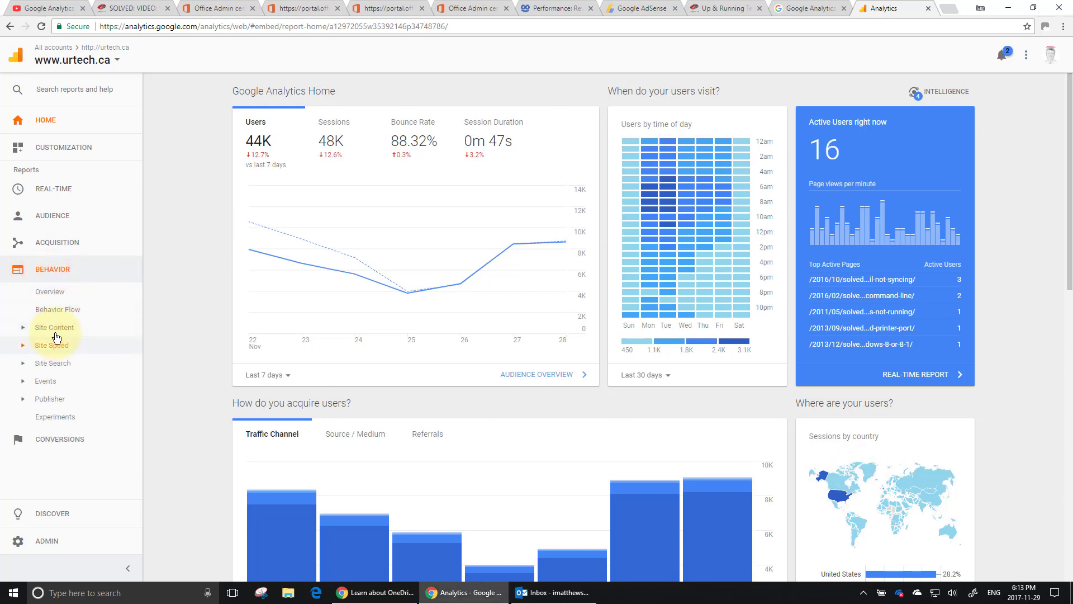
click(58, 308)
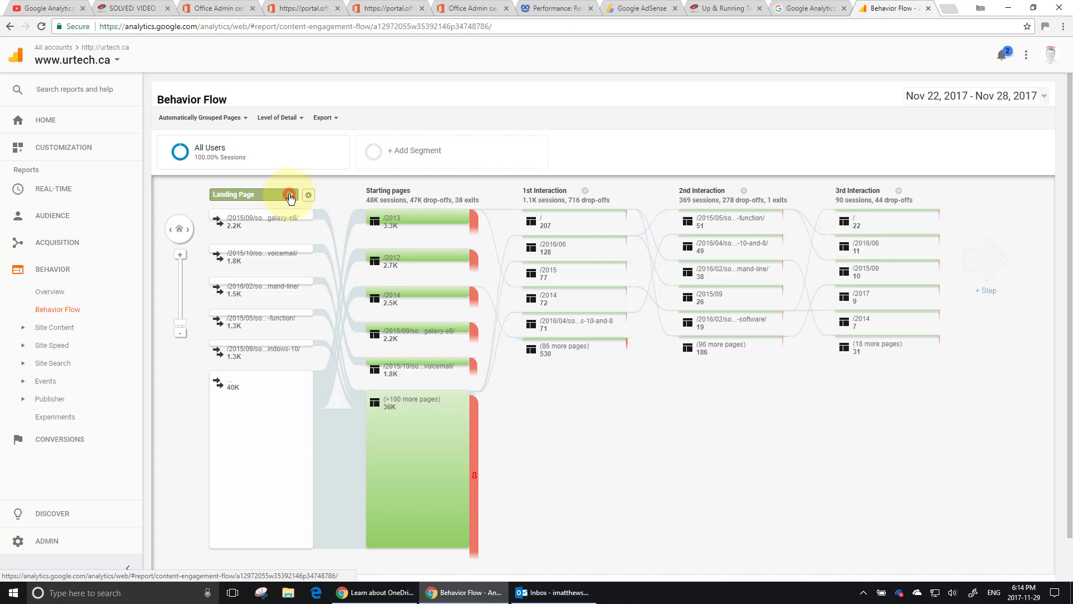
- Switch the flow dimension to Source and start a new segment using Conditions
click(291, 198)
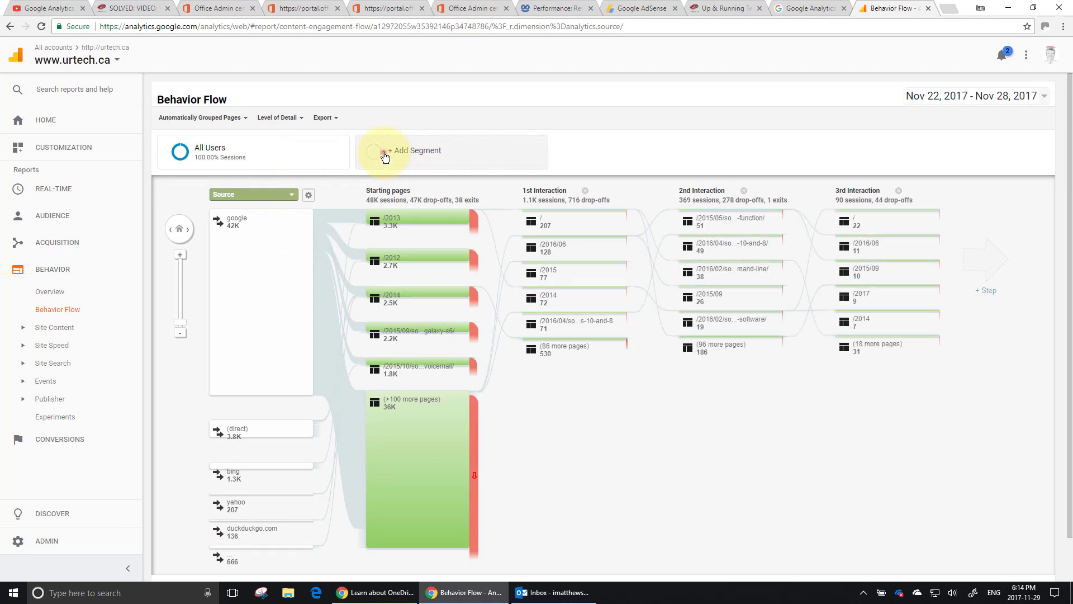
click(385, 153)
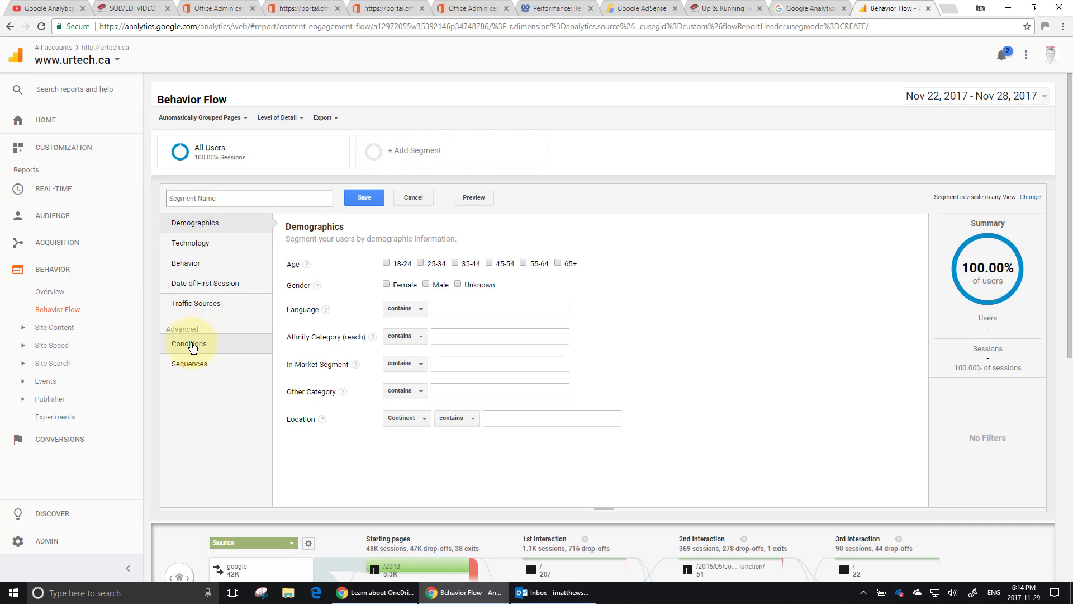
click(189, 343)
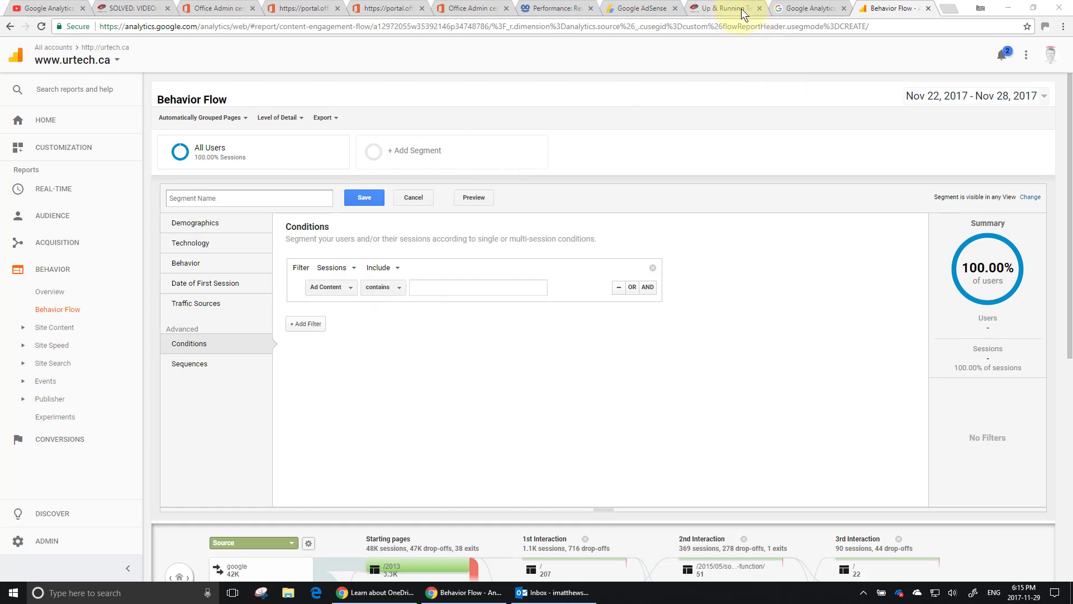
click(946, 9)
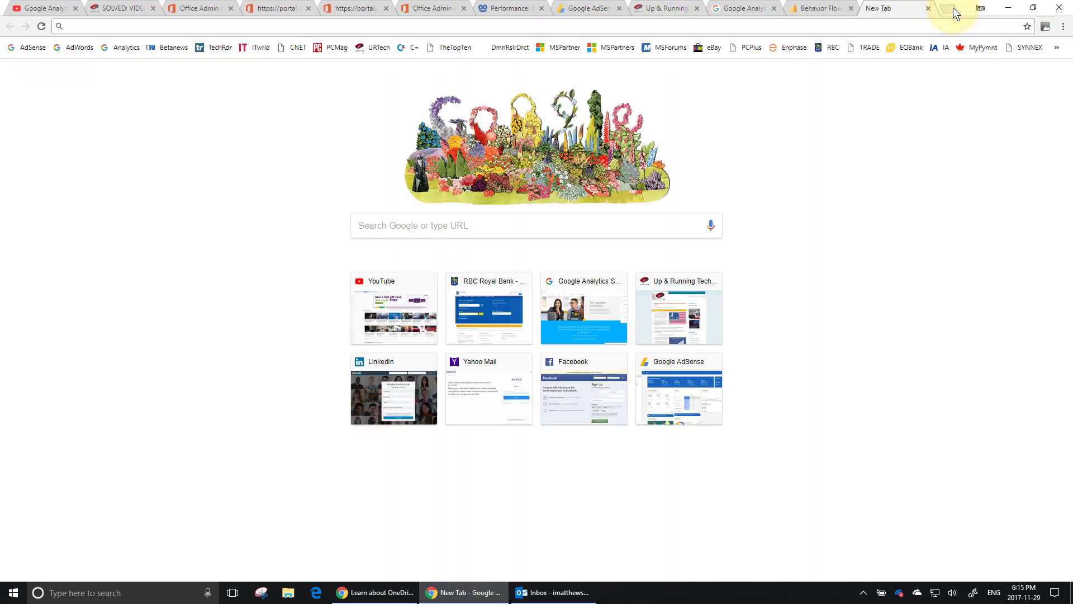
text(www.urtech.ca/2017/11/solved-what-is-a-net-state-and-is-facebook-the-first/)
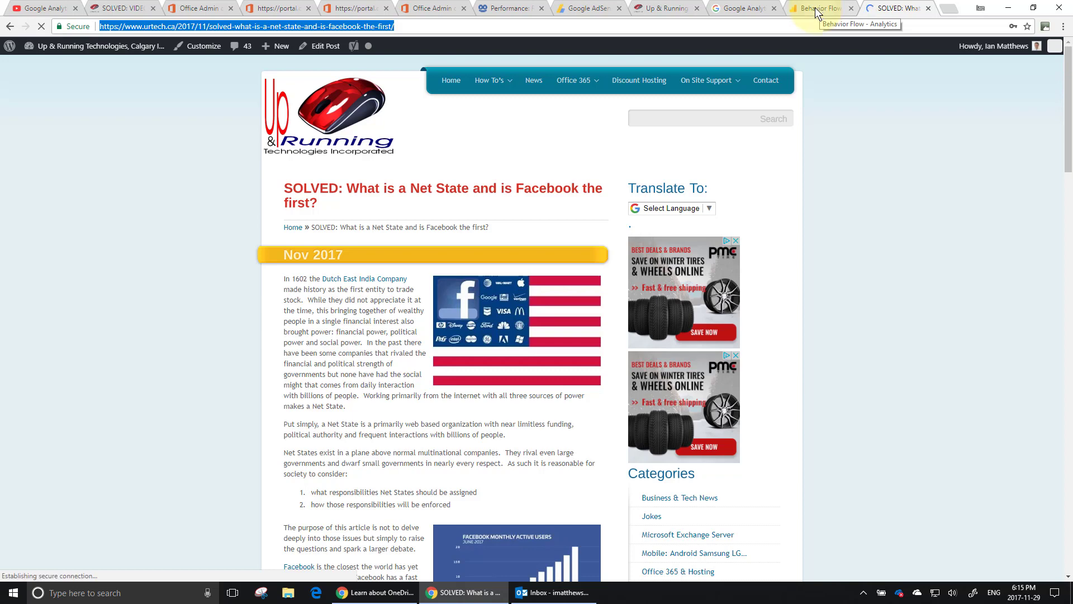
click(818, 7)
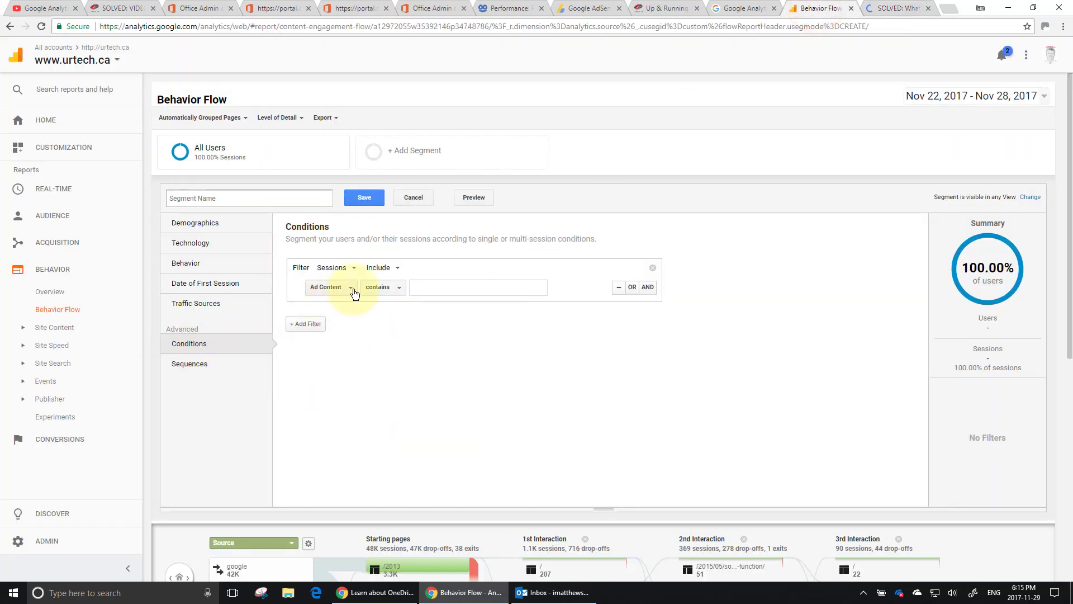
- Filter the segment on Page Title containing the 'what is a net state' article title
click(326, 286)
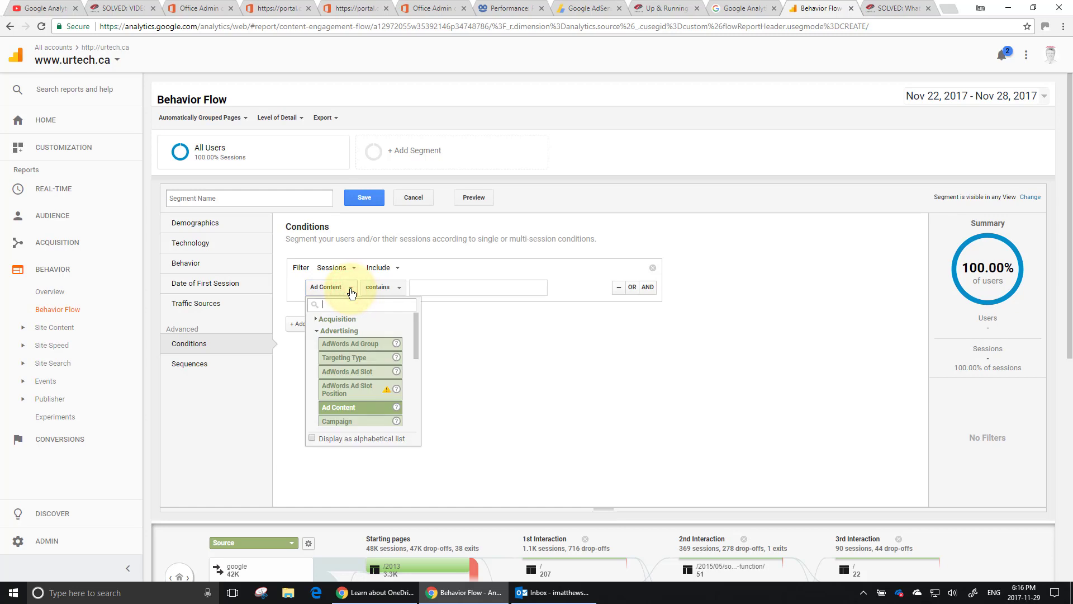
text(titl)
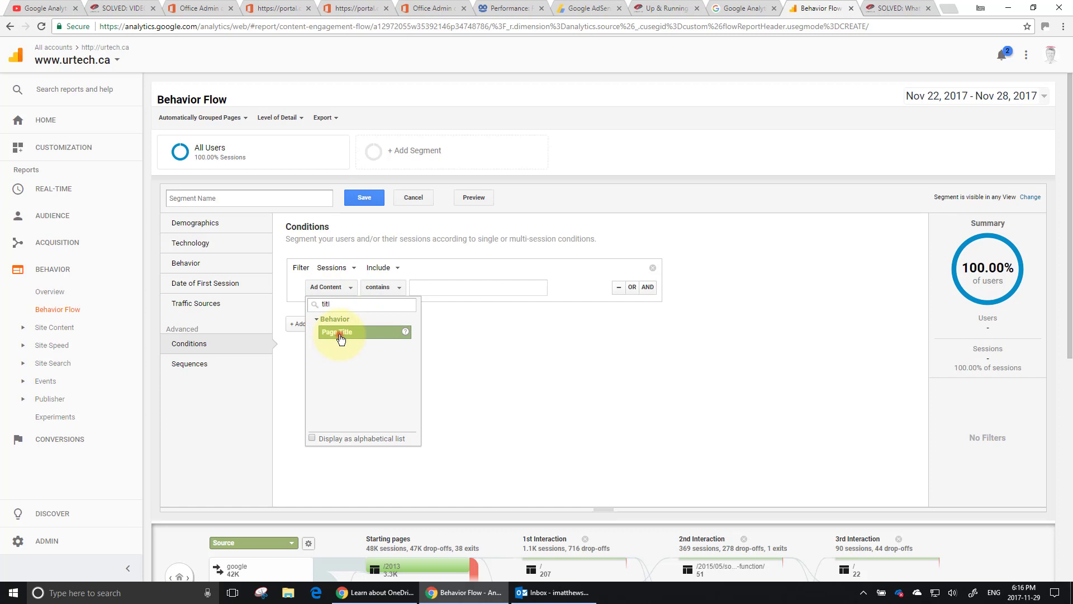
click(336, 332)
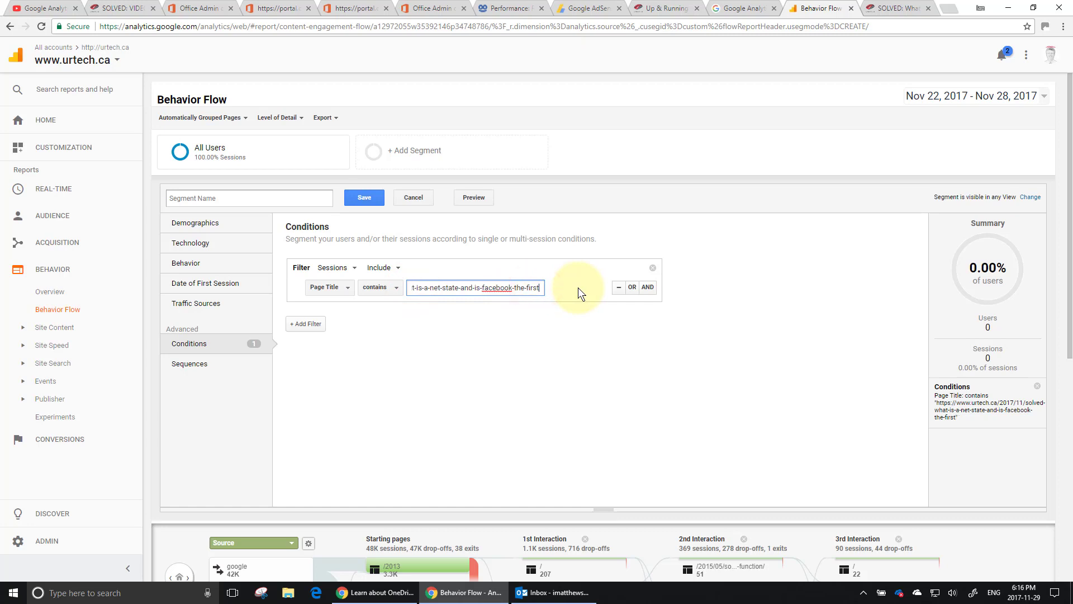
text(what is a net state)
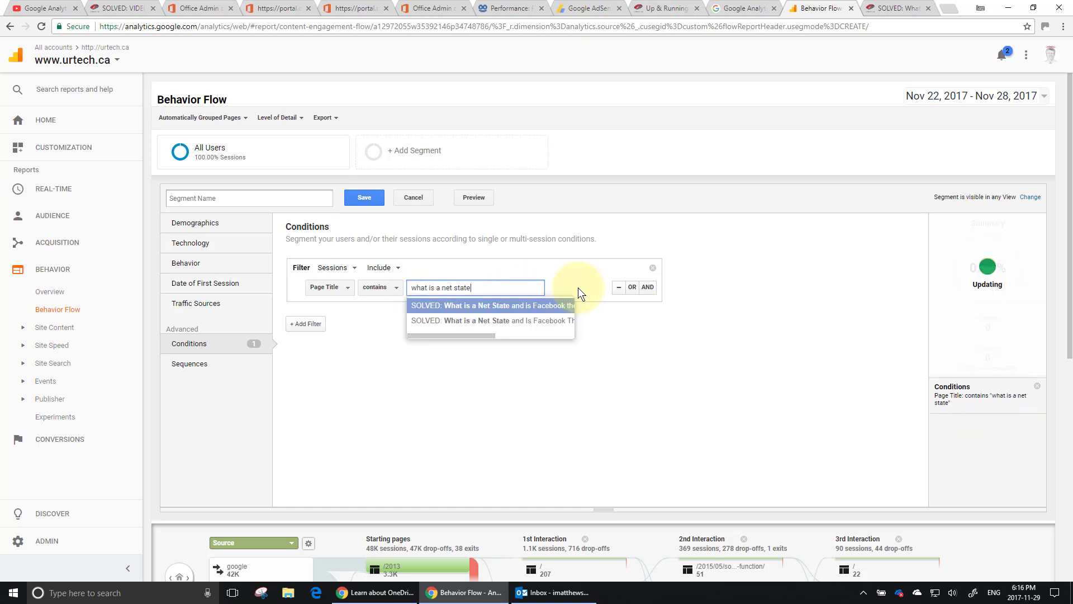
click(491, 305)
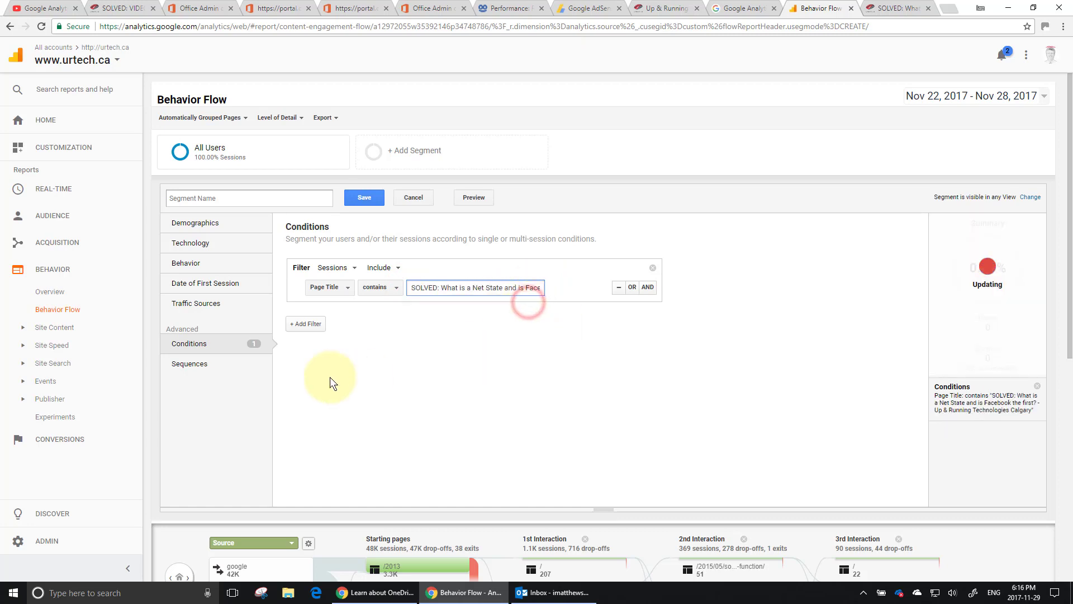
click(305, 324)
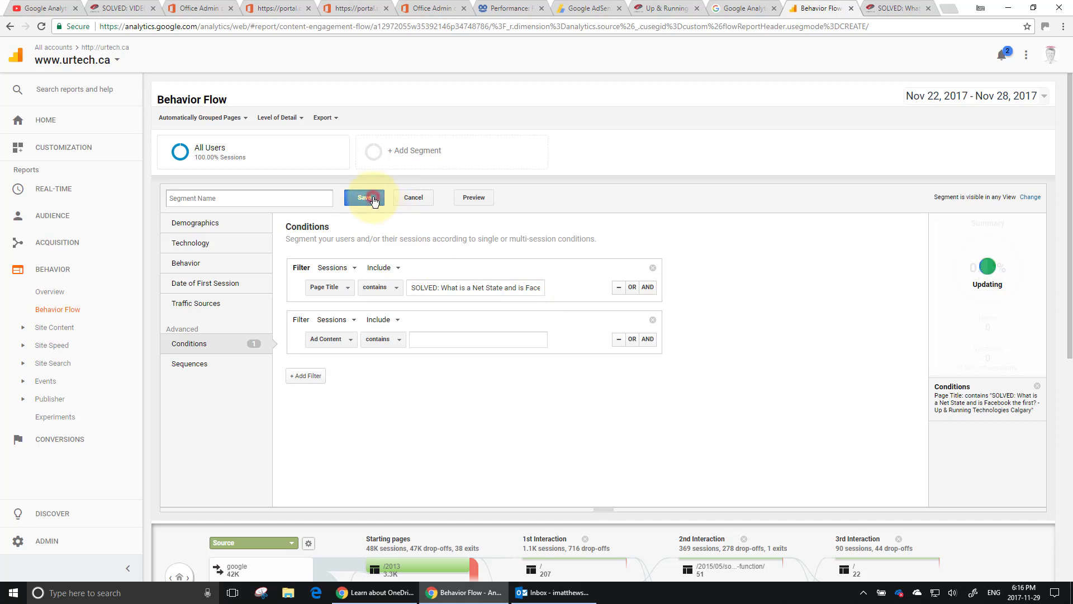
- Name the segment 'NetStat Stats', save it, and apply it to the flow
click(364, 198)
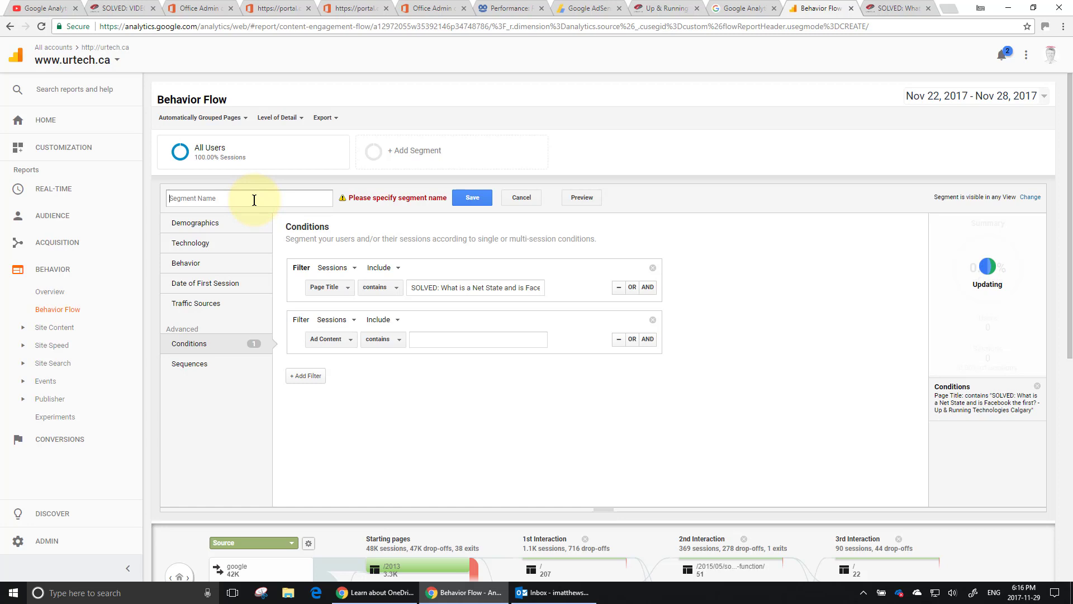
text(NetStat)
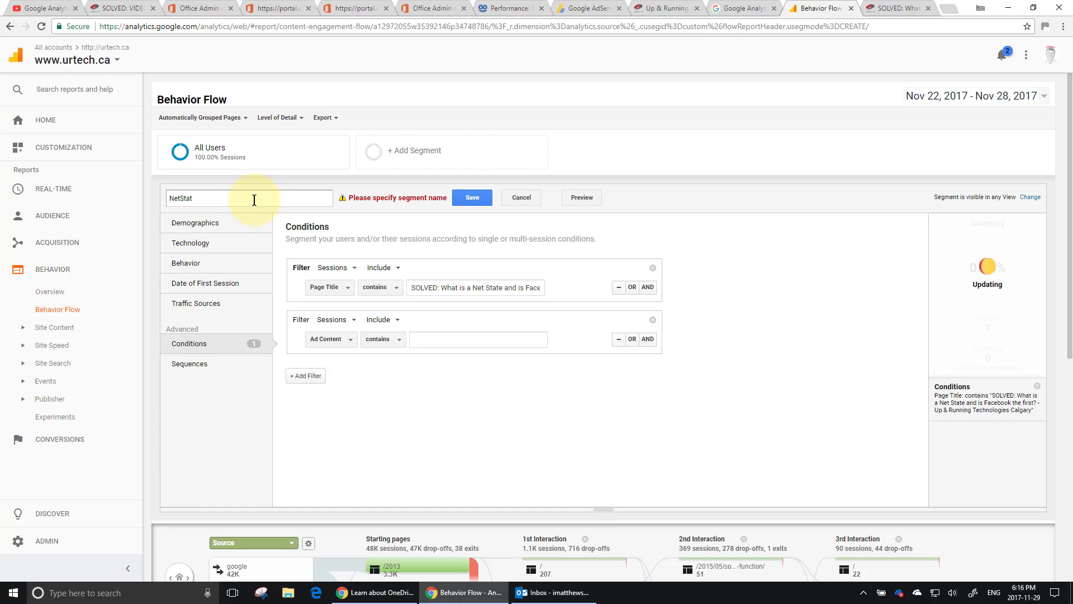
text(Stats)
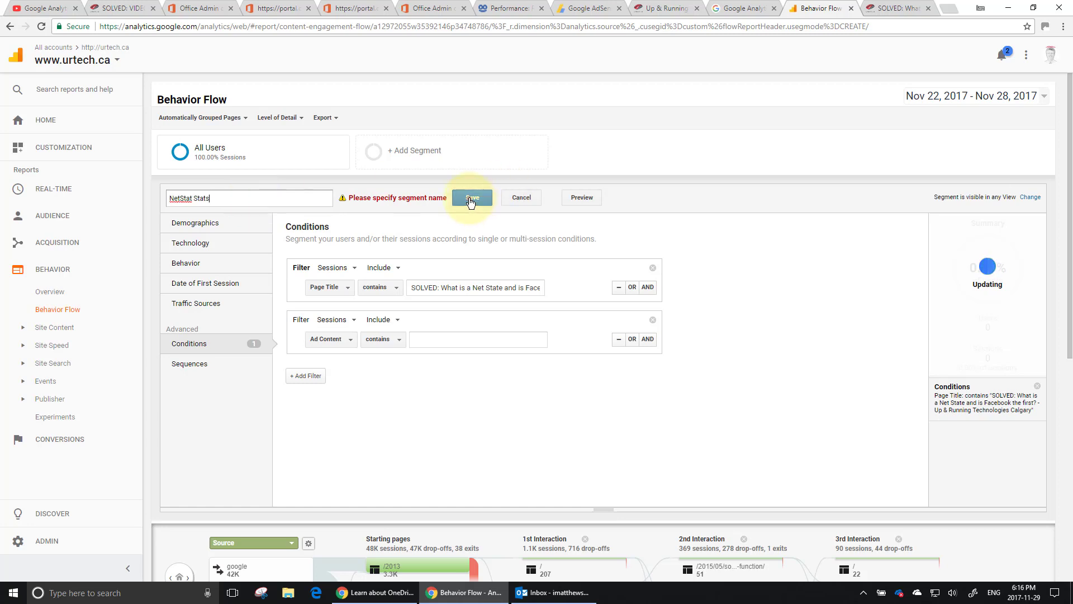
click(470, 197)
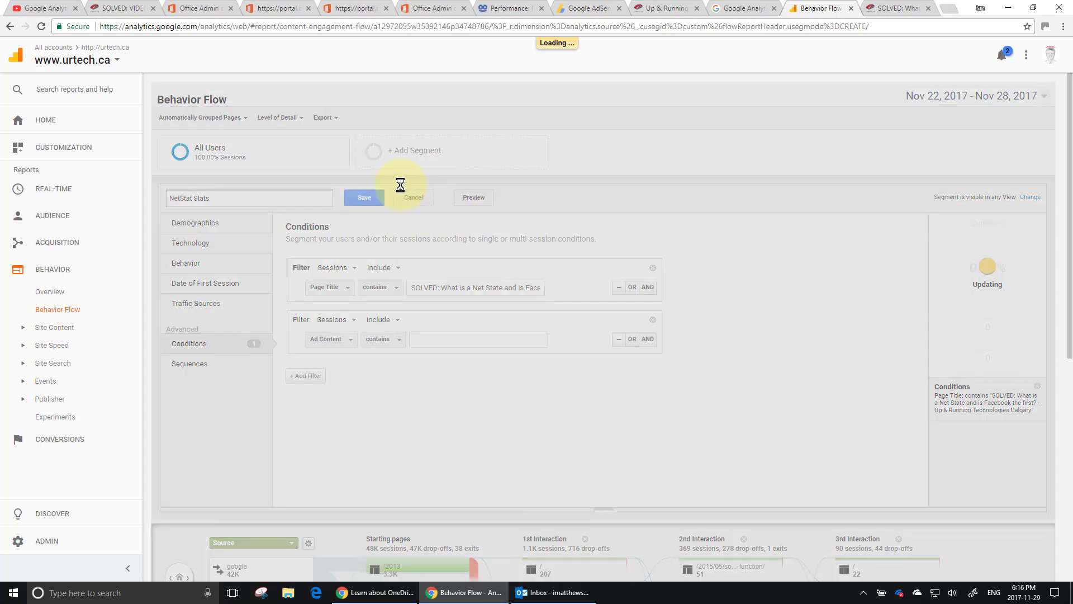
click(364, 197)
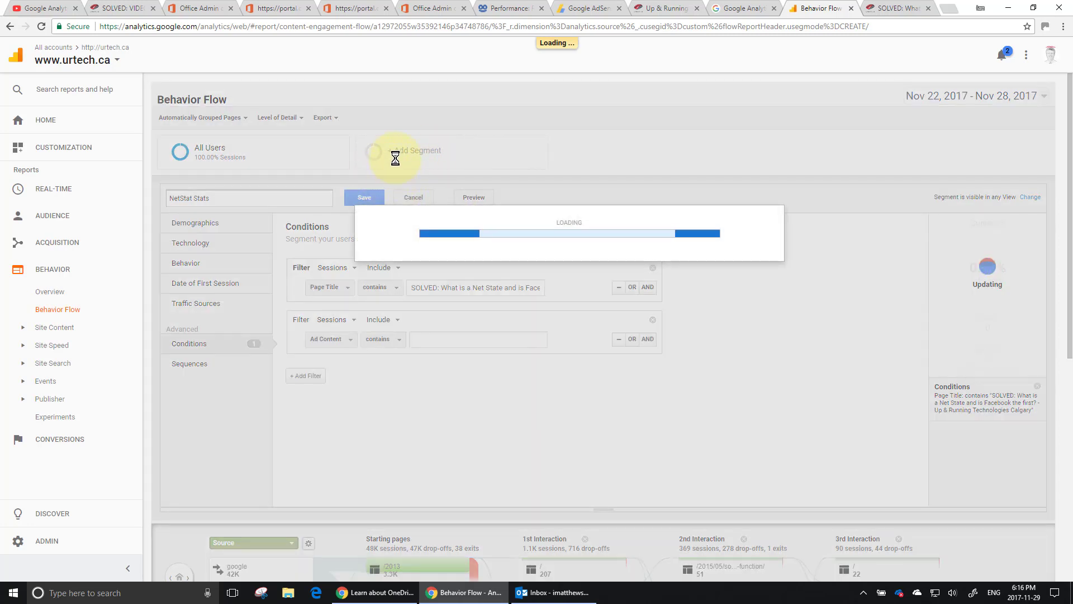
click(364, 197)
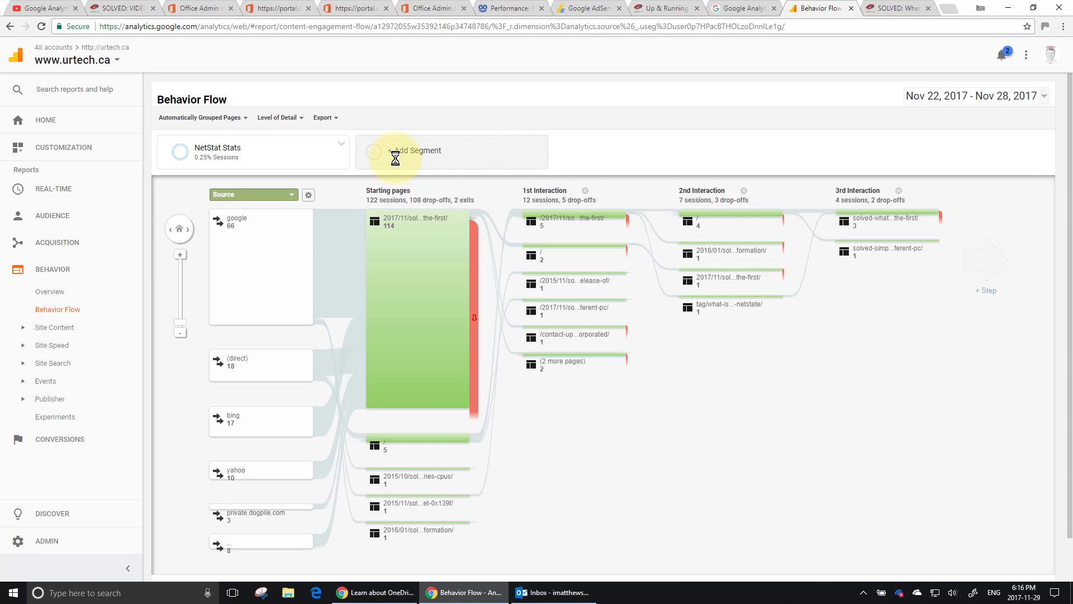
click(971, 96)
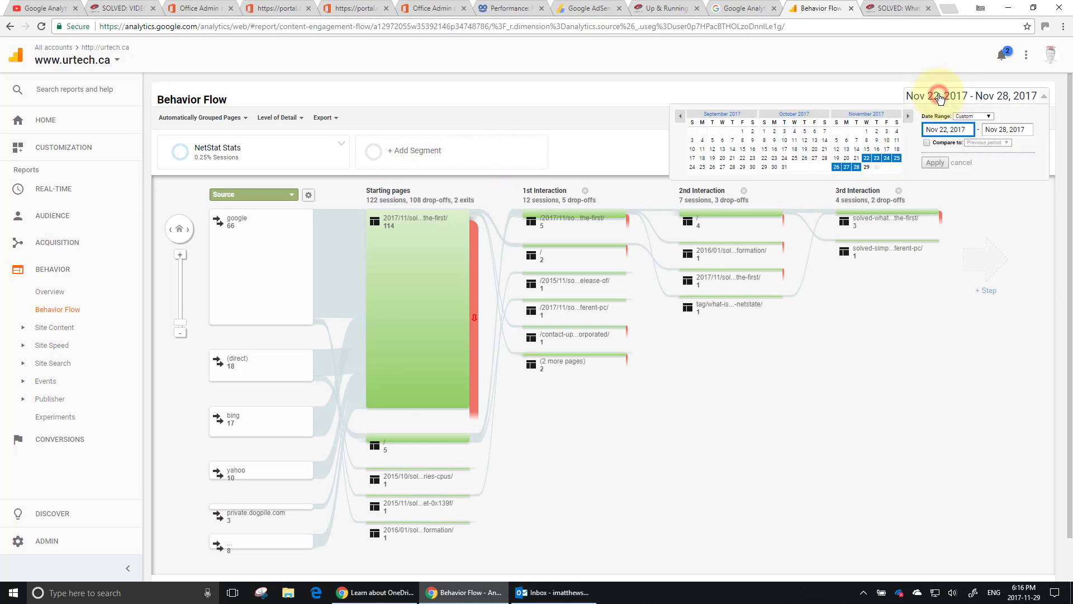
click(970, 96)
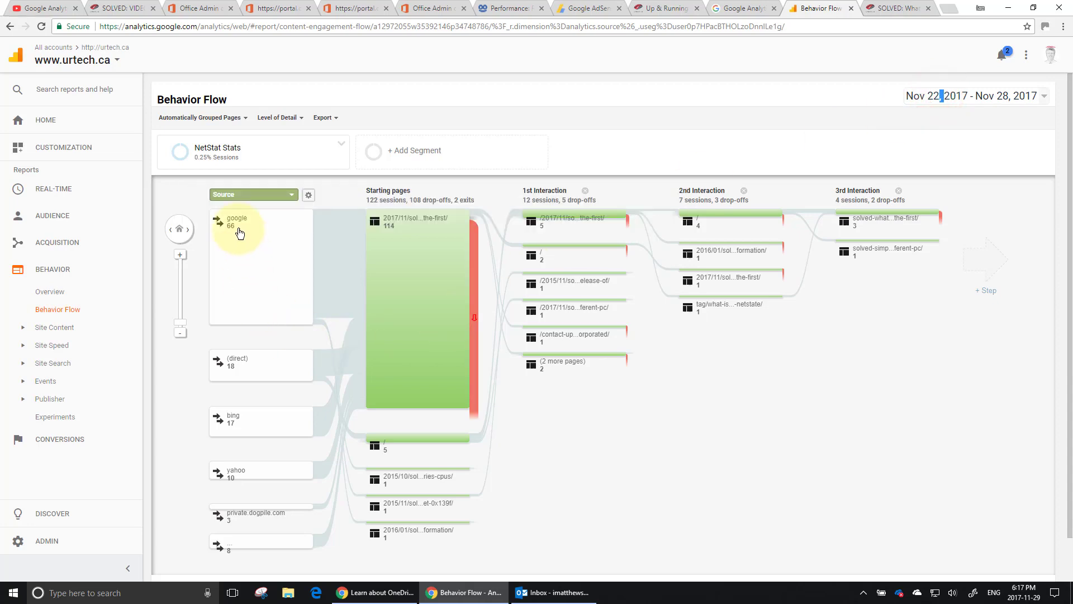
mouse_move(272, 369)
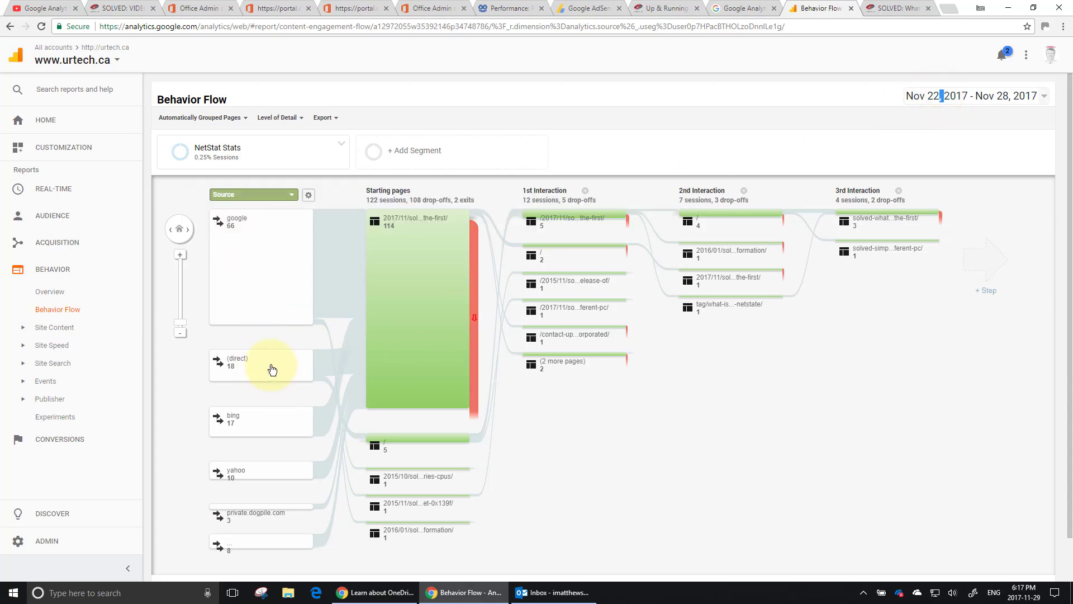
scroll(down, 3)
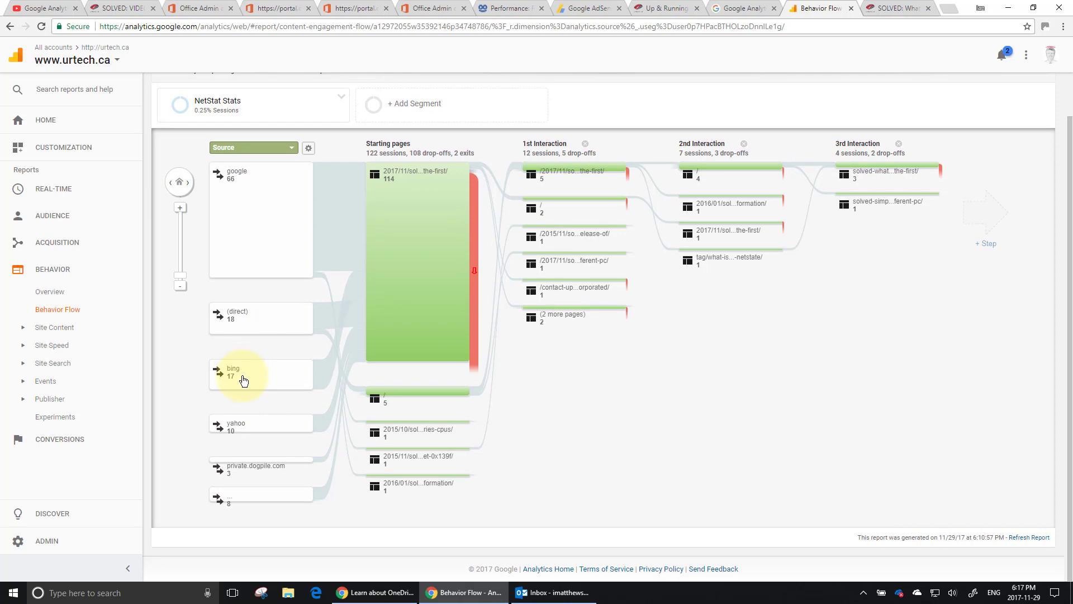
mouse_move(259, 213)
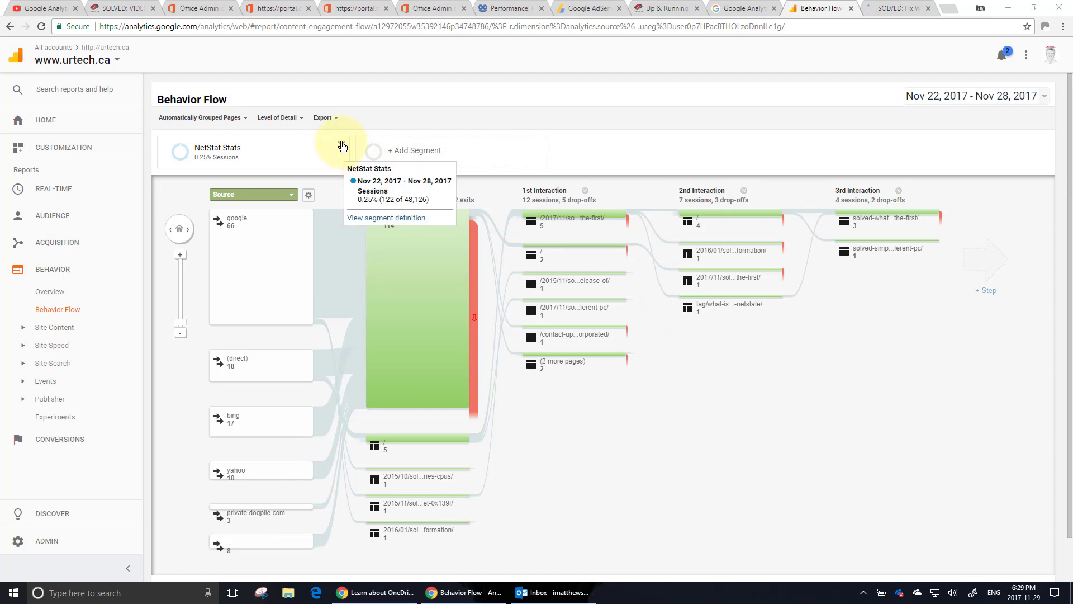
- Remove the NetStat Stats segment and switch to the Start button fix article tab
click(342, 146)
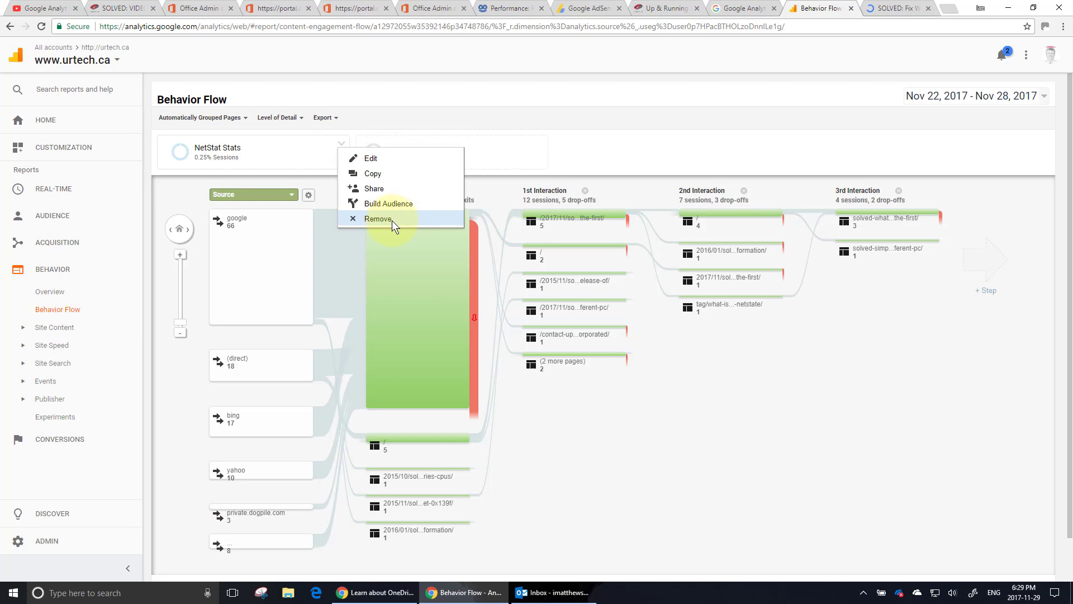
click(377, 218)
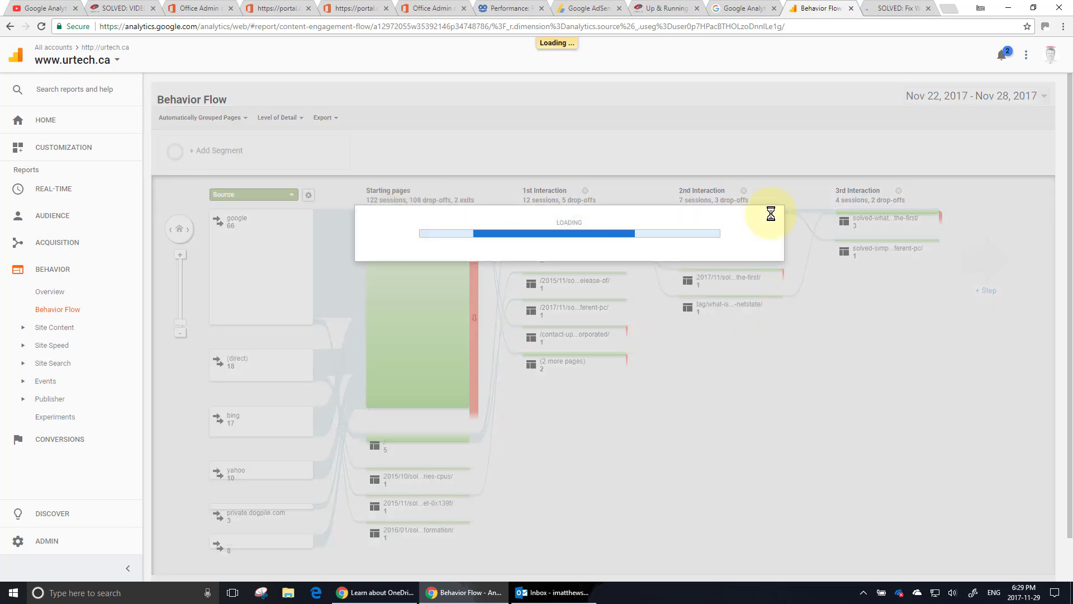
click(896, 7)
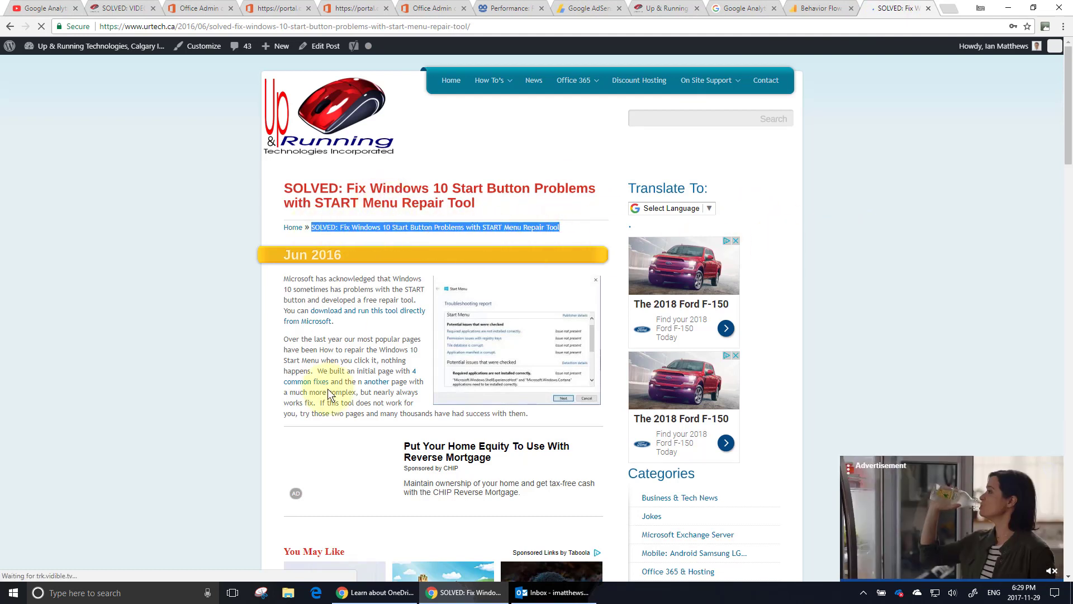
- Return to the Behavior Flow tab with the segment list showing
click(816, 7)
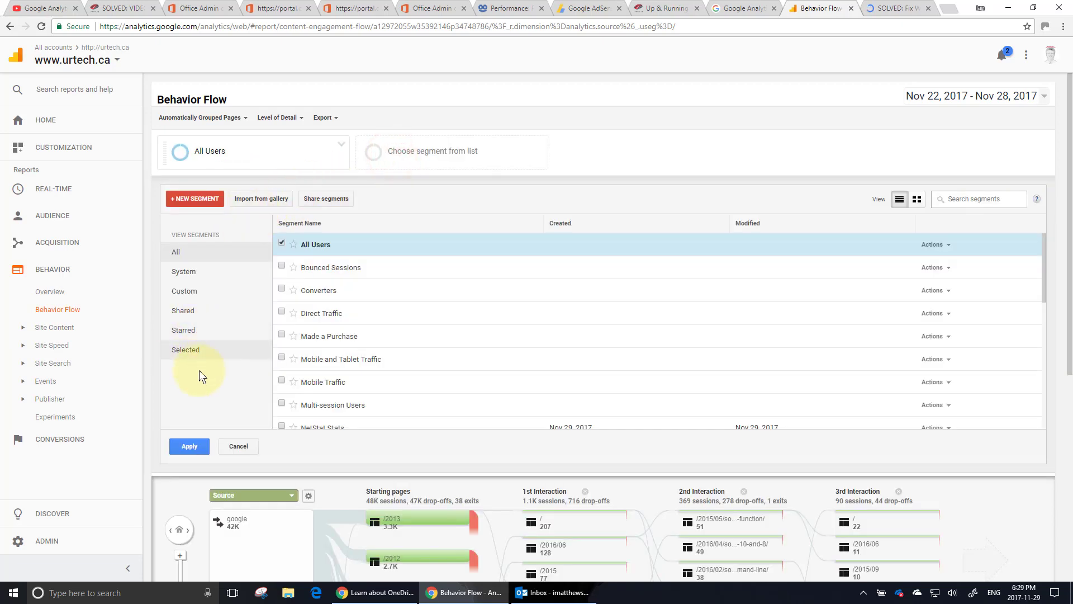
- Filter Page Title on the Start Button fix post and save as StartButton-Stats
click(194, 199)
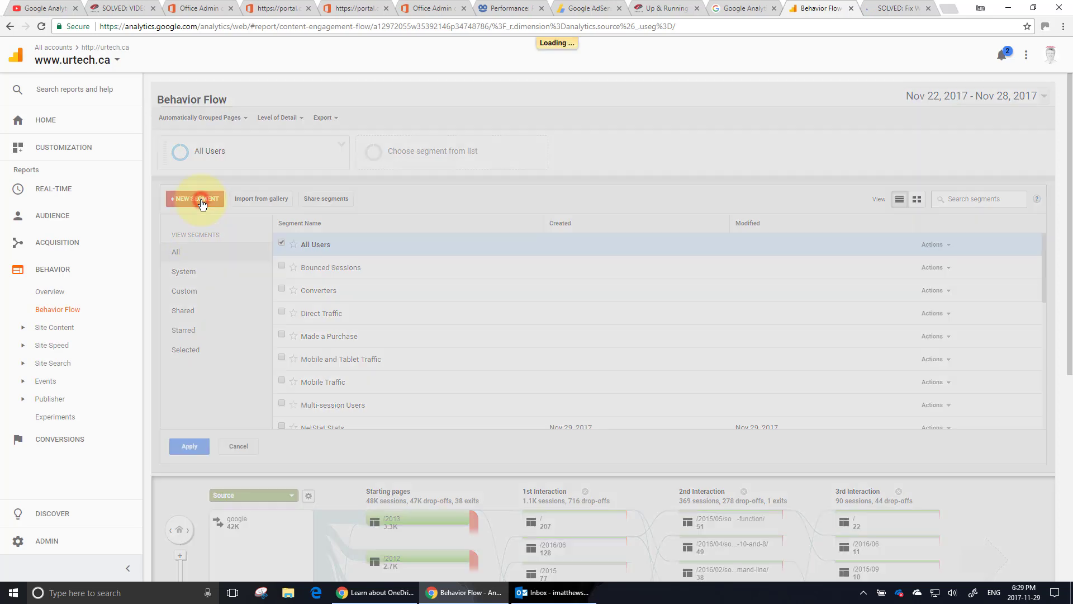
click(195, 198)
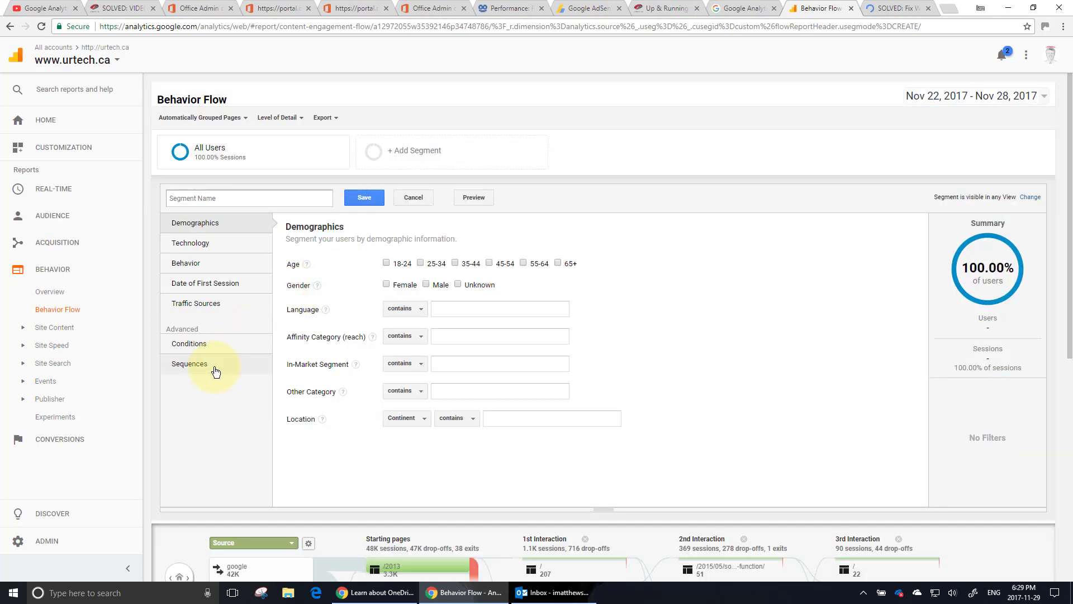
click(189, 343)
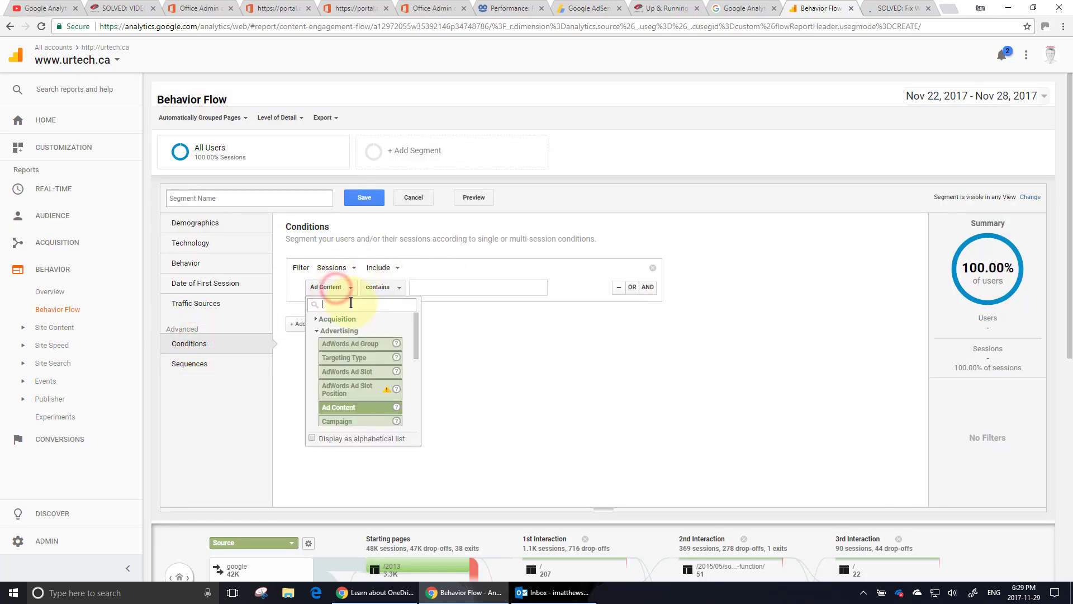
text(titl)
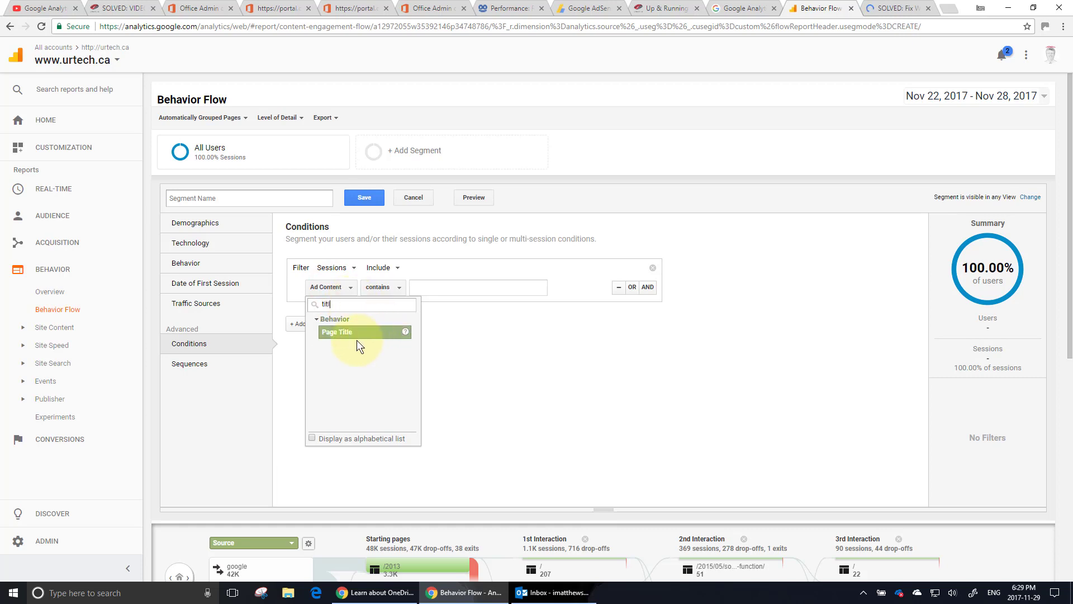
click(336, 332)
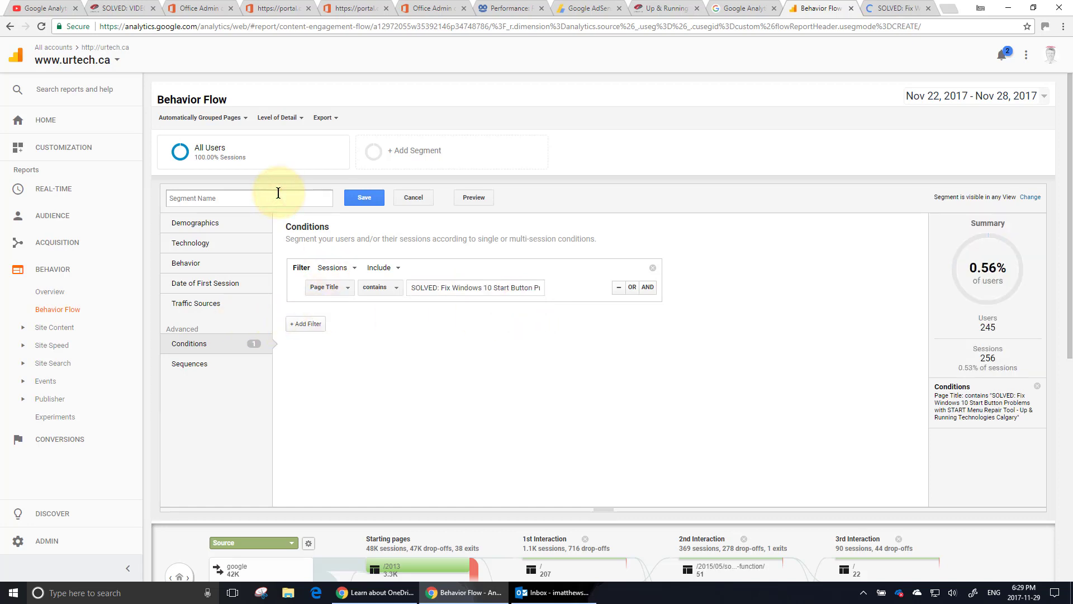
text(StartButton-Stats)
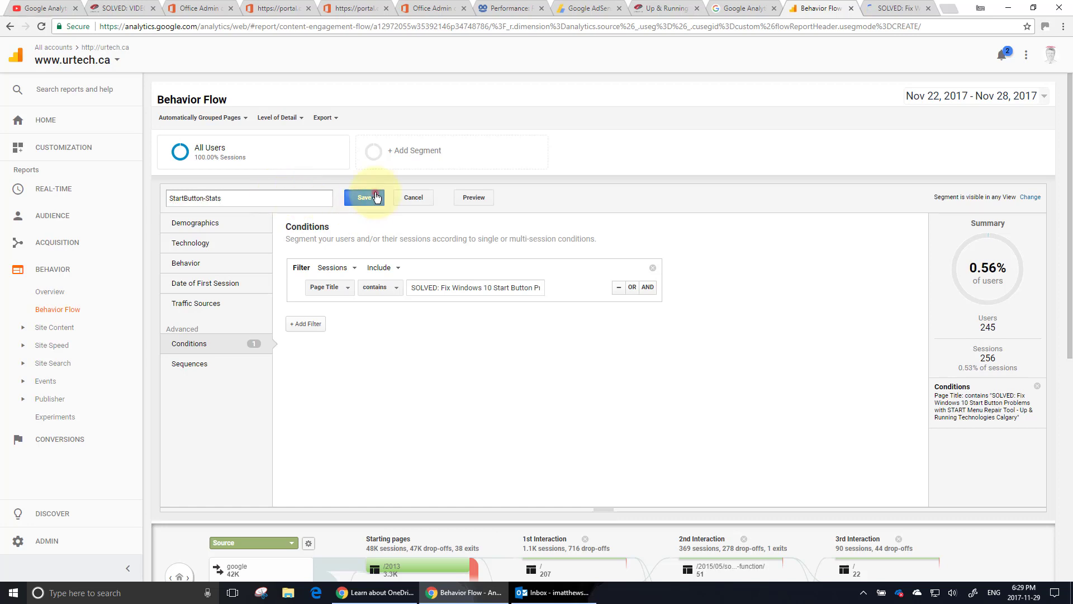
click(363, 198)
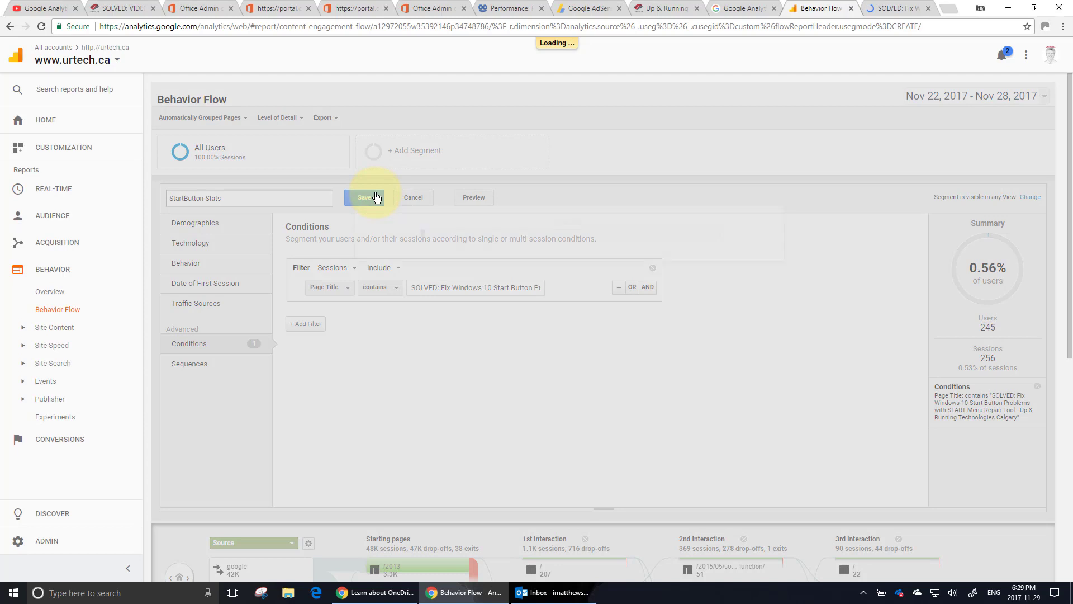
click(364, 198)
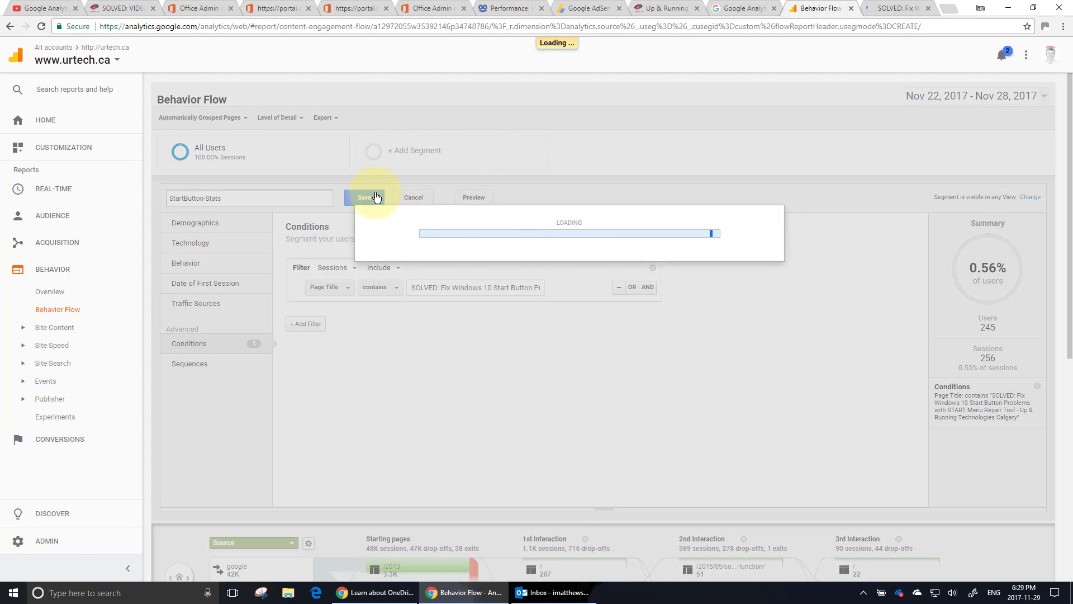
click(364, 198)
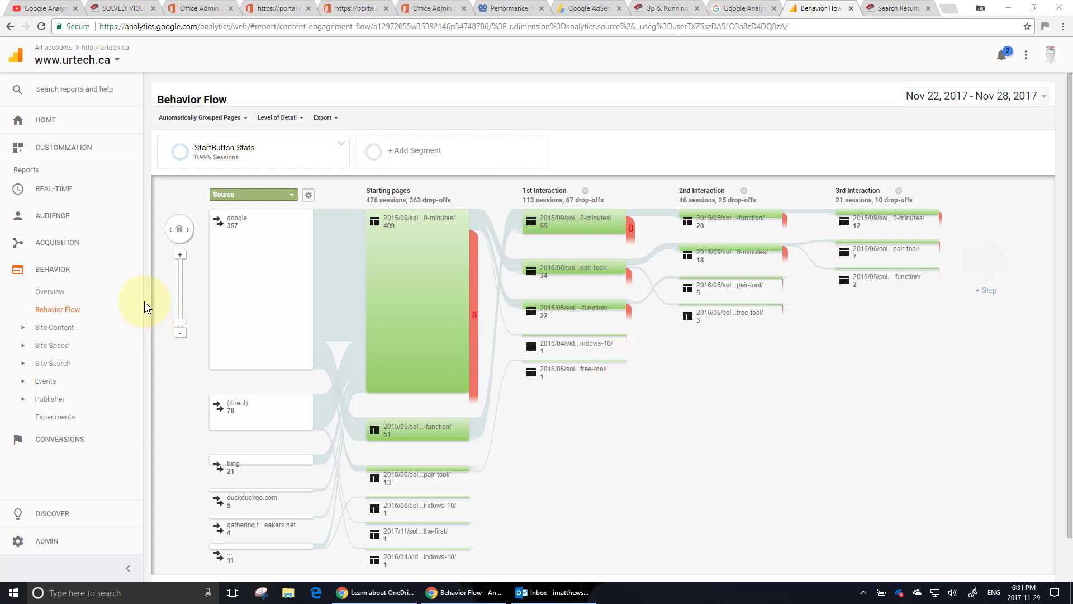
mouse_move(274, 426)
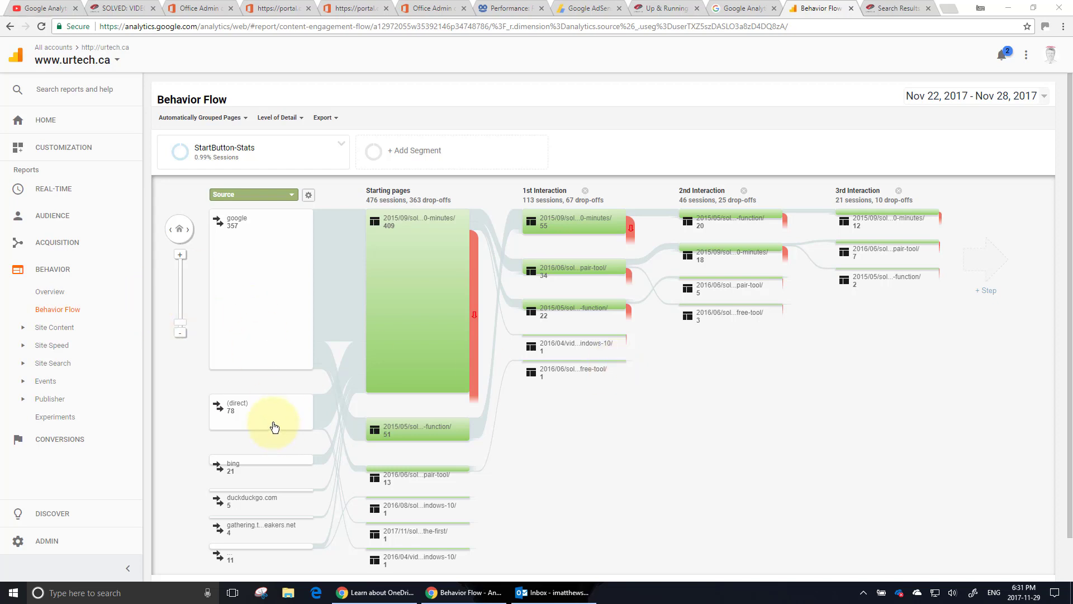
mouse_move(277, 469)
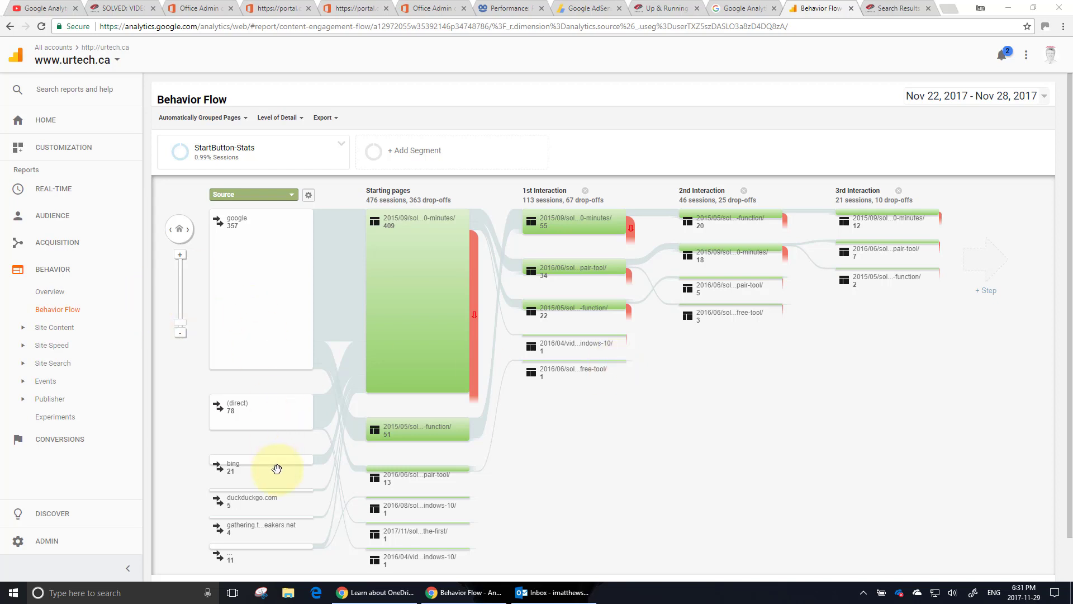
mouse_move(280, 505)
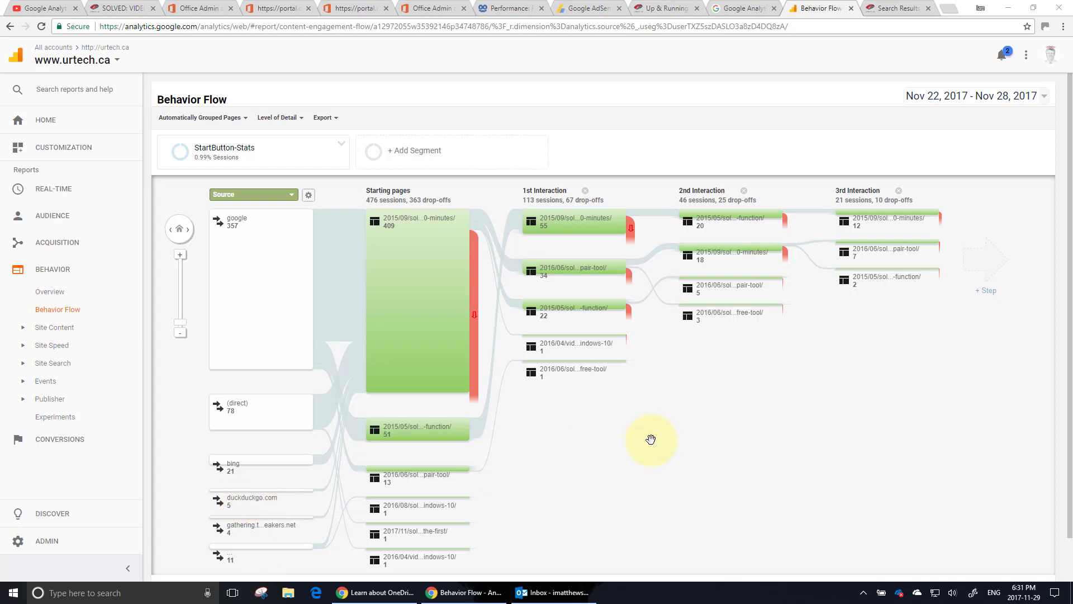
mouse_move(576, 384)
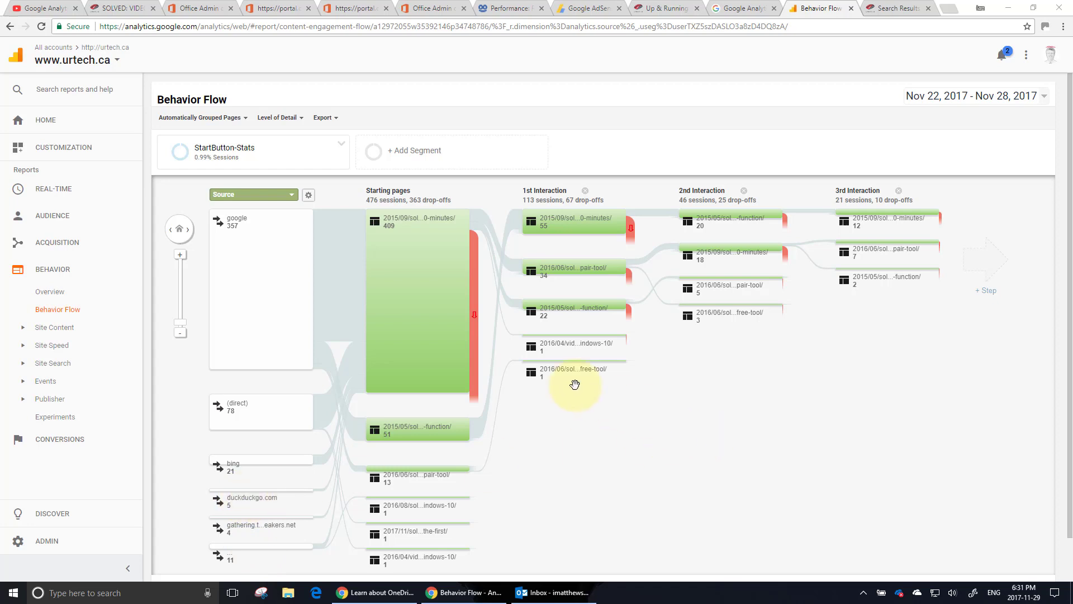